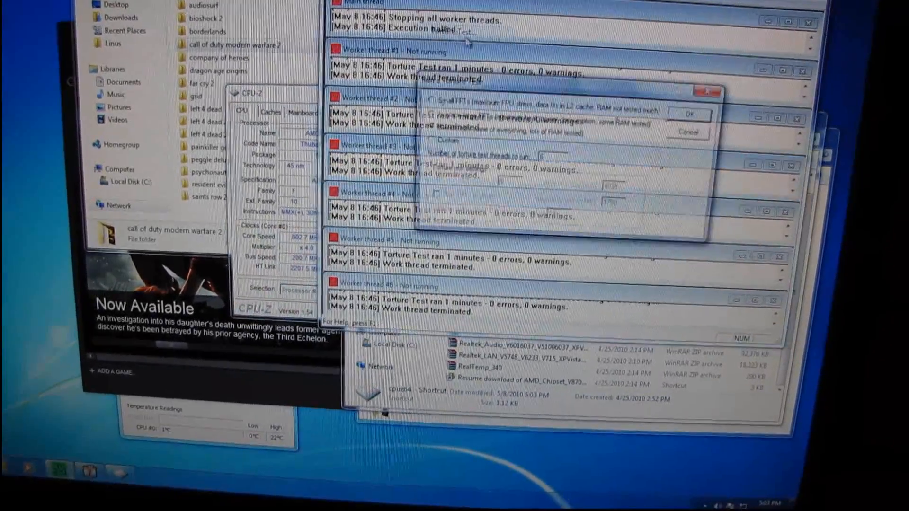
- Confirm the torture test settings to start M172031 Lucas-Lehmer runs at 8K FFT on six threads
click(688, 115)
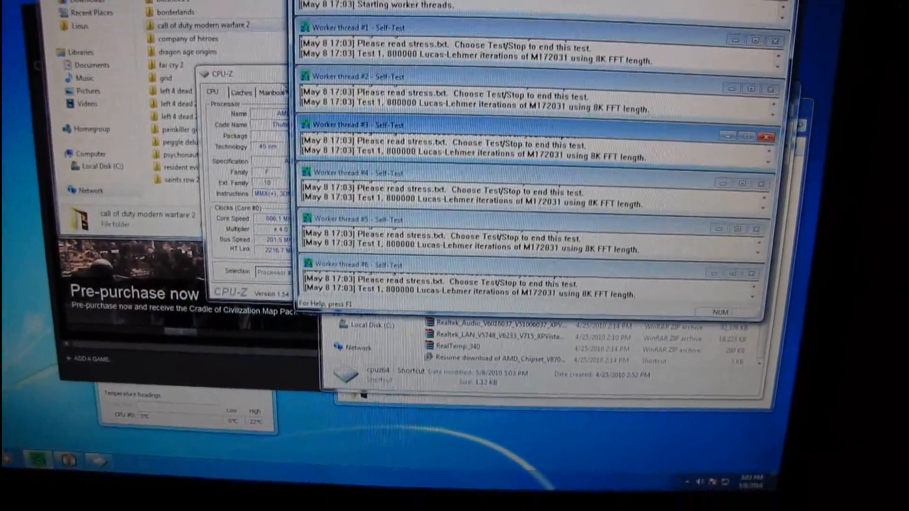